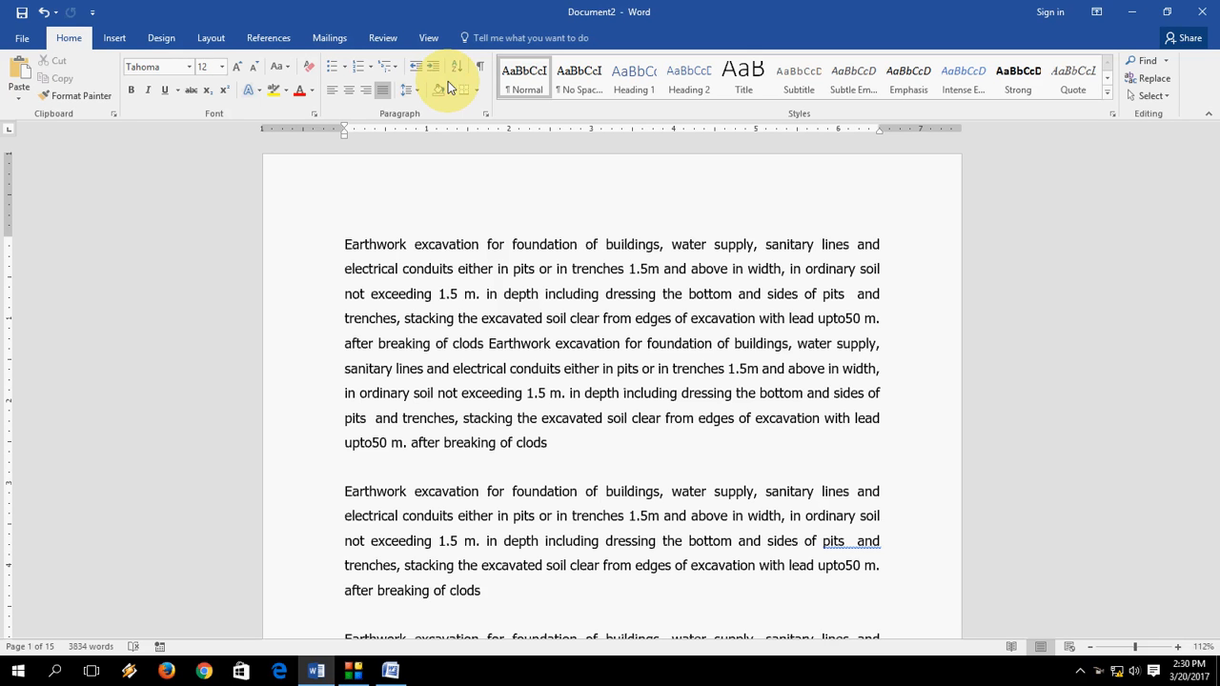
In File > Print, enter the custom page range 1,5,8,10-15
left_click(548, 393)
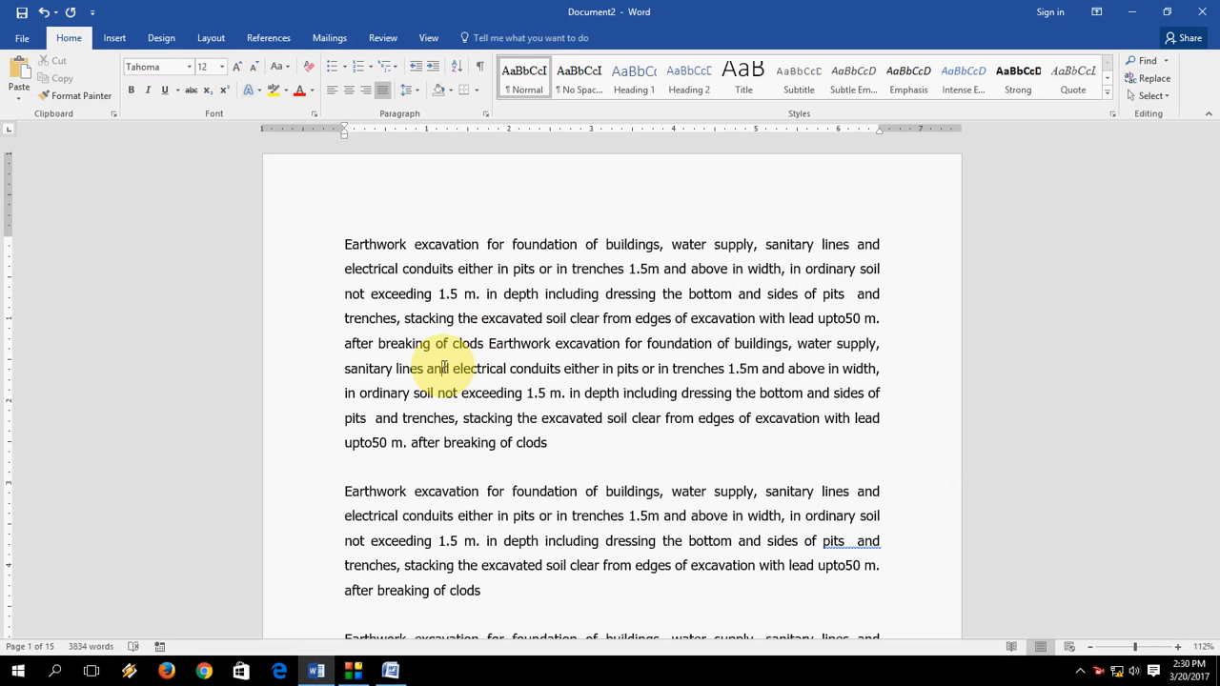
left_click(21, 37)
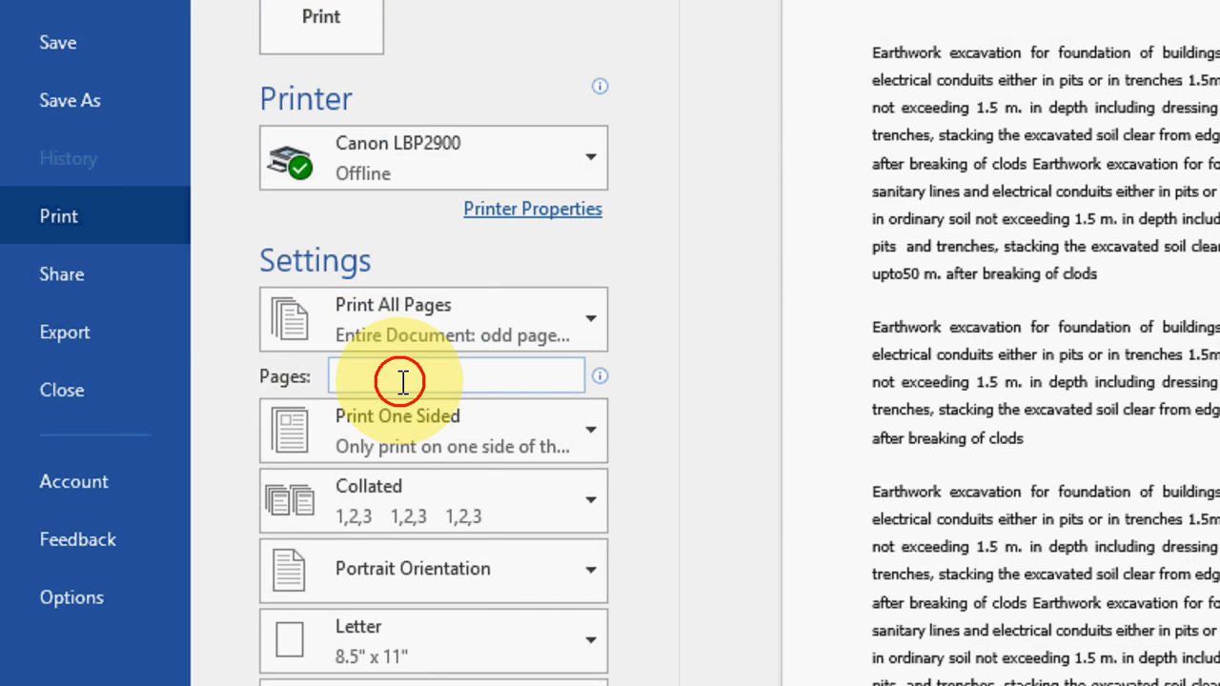
type("1")
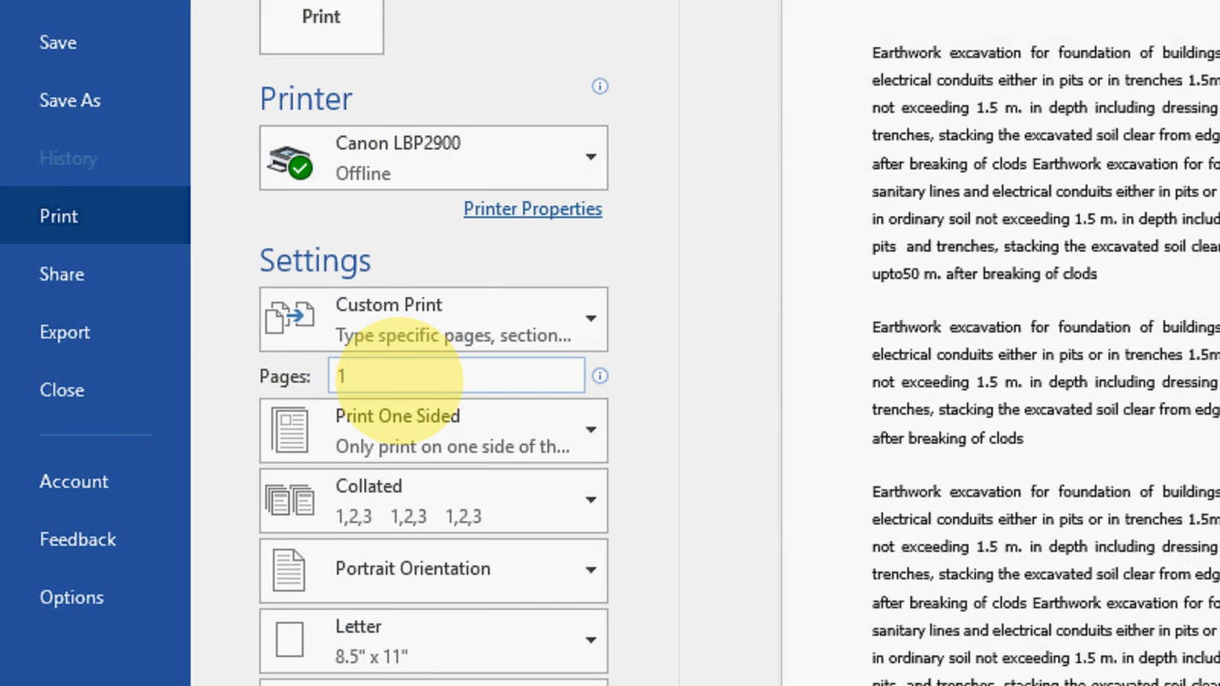
type(",")
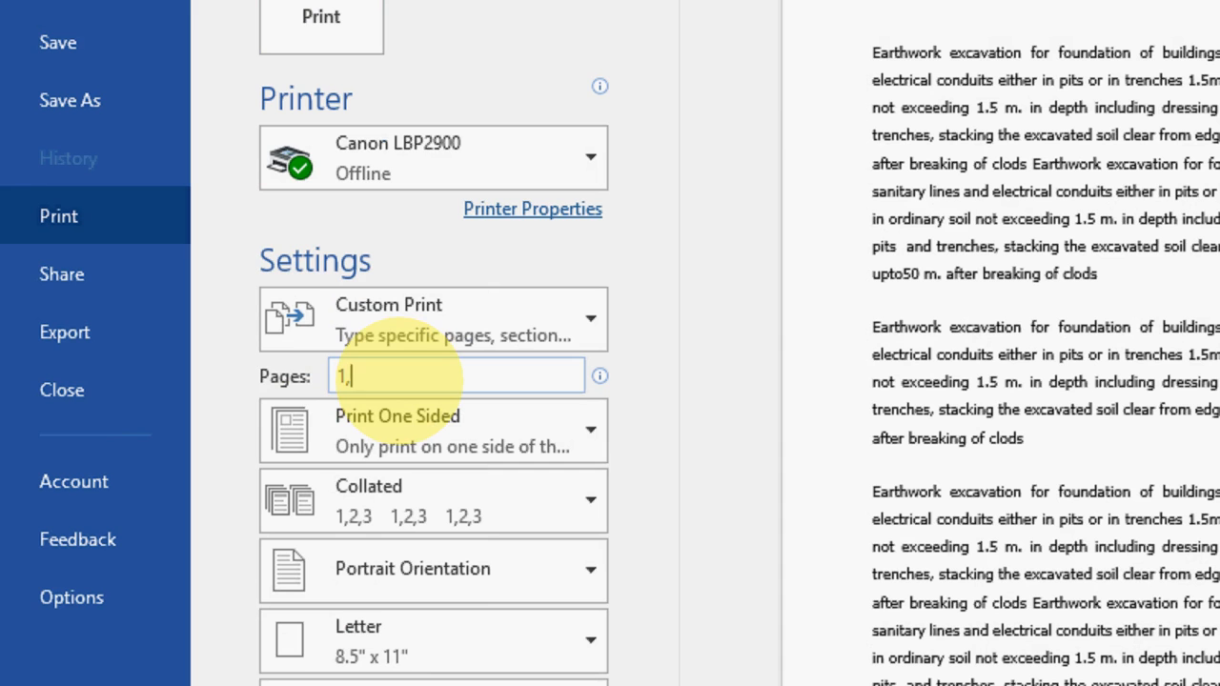
type("5")
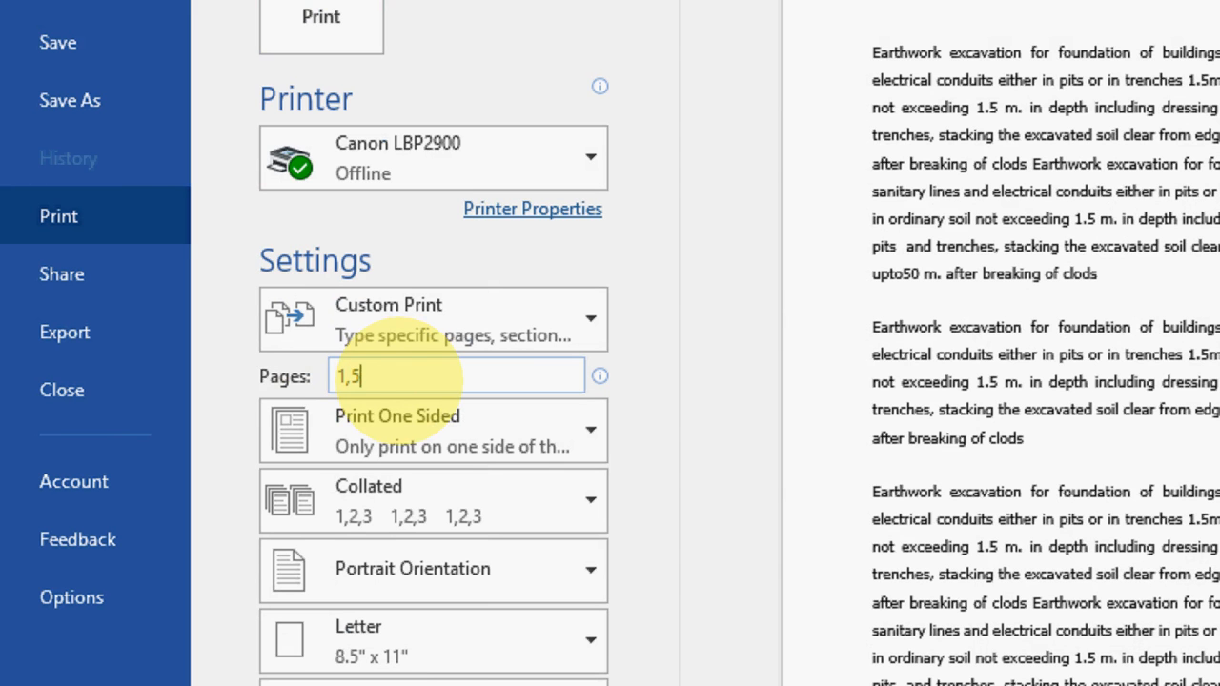
type(",")
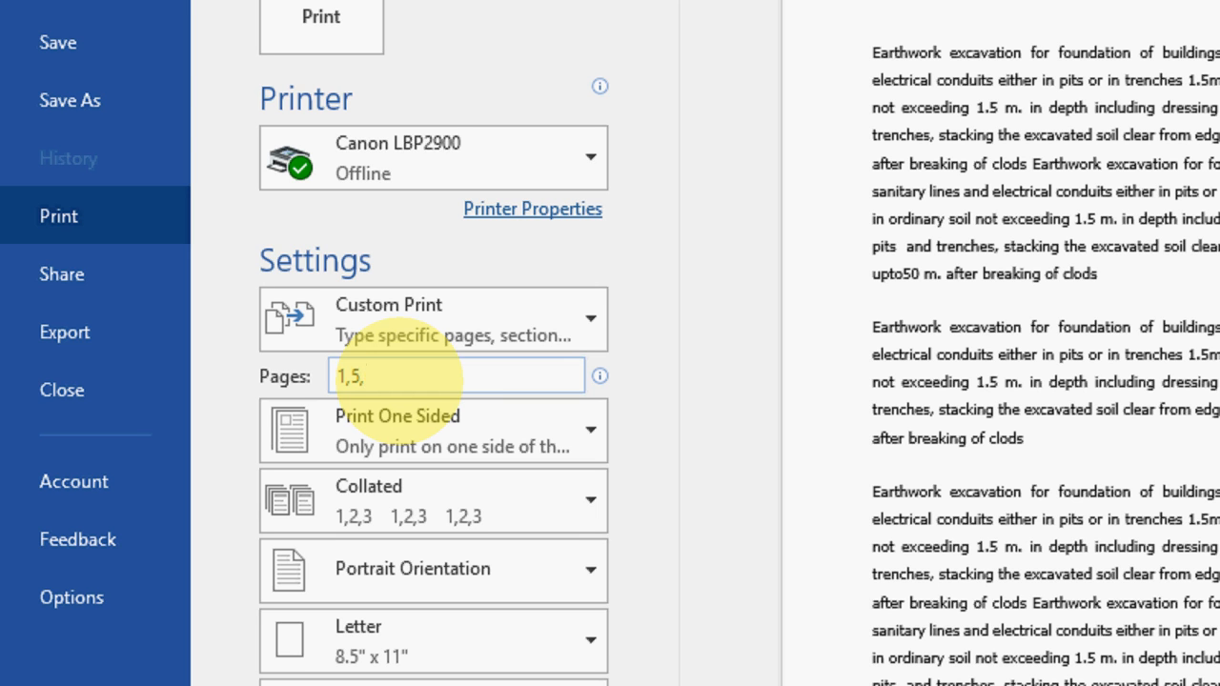
type("8,")
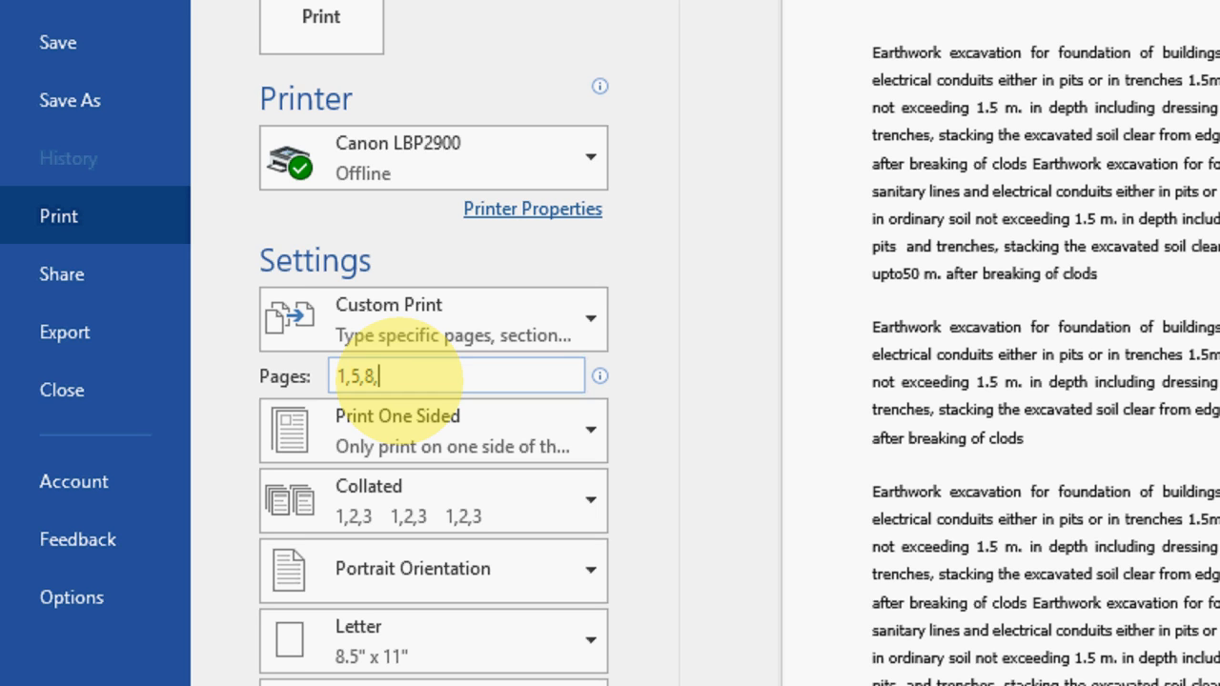
type("10-")
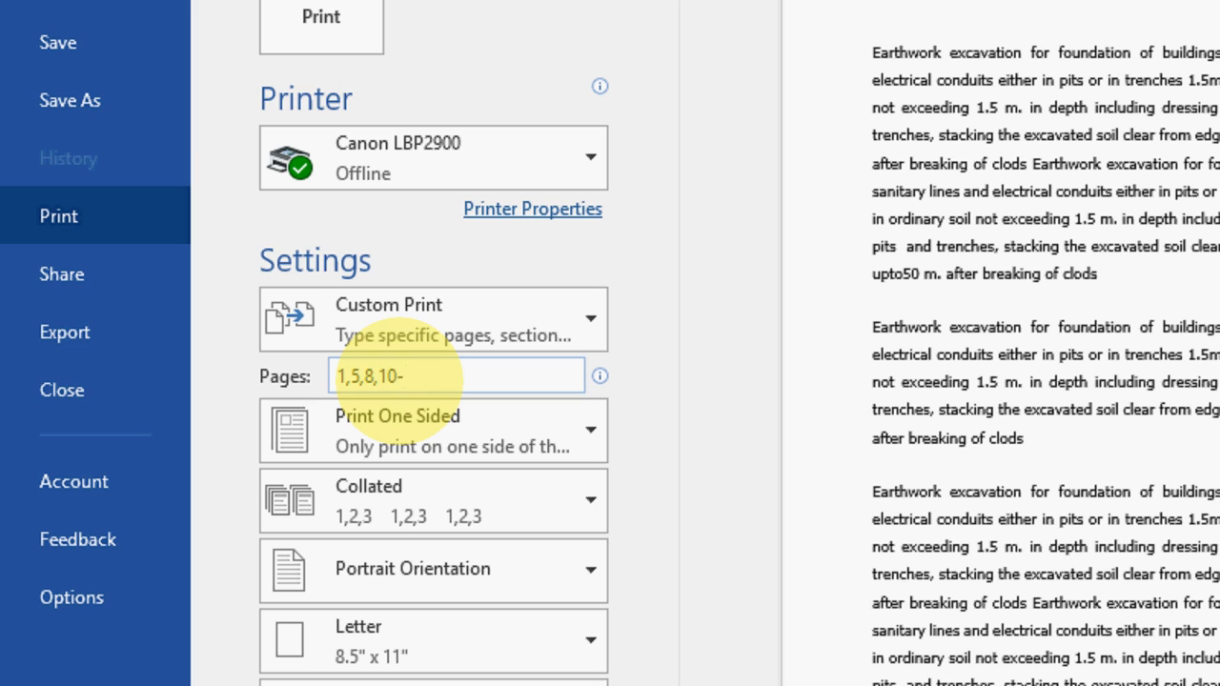
type("15")
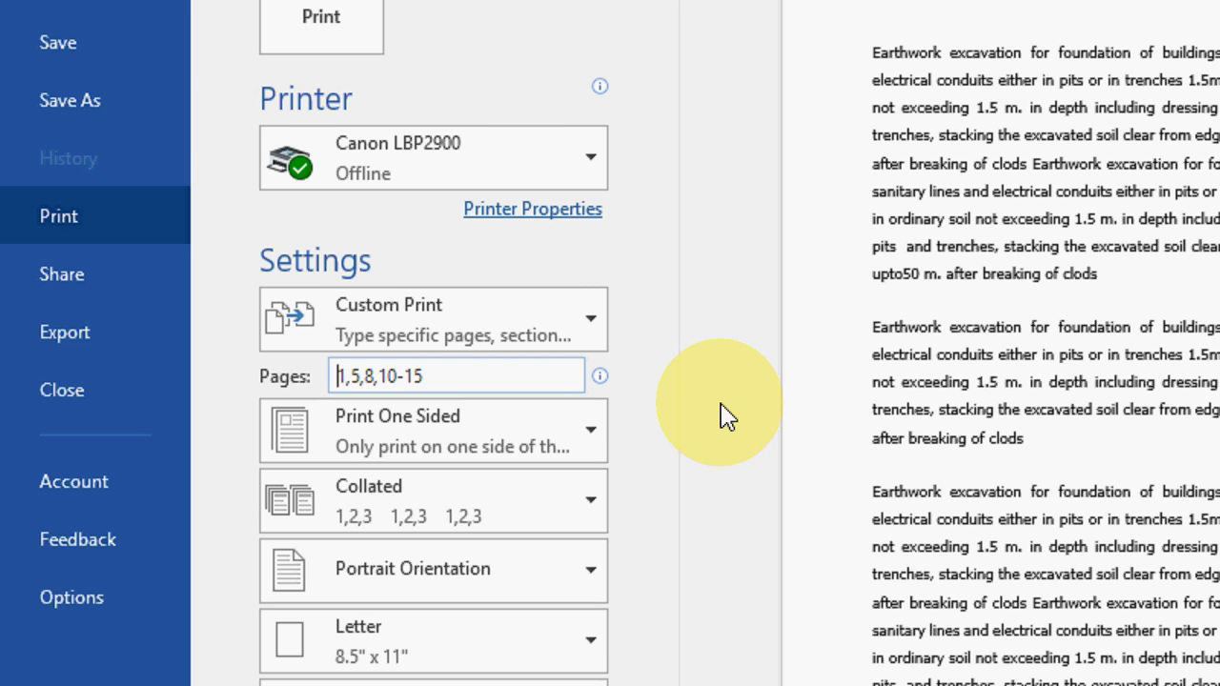
double_click(354, 374)
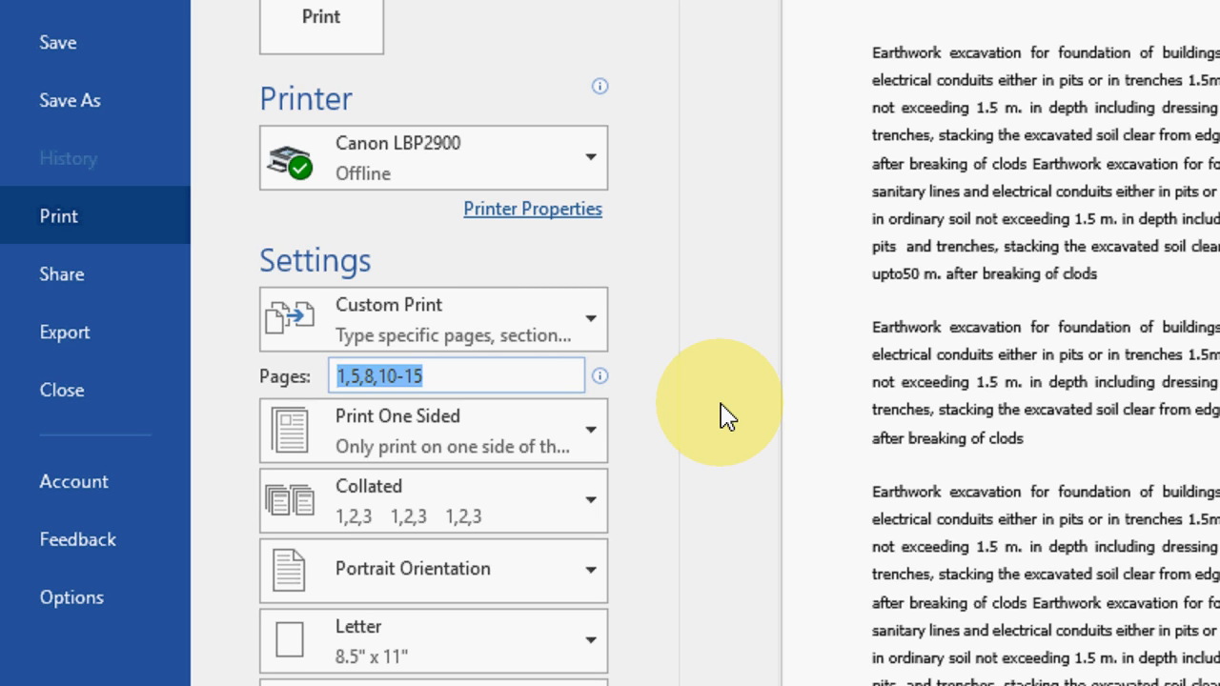
Replace the Pages box contents with 98,102,140-168
type("98")
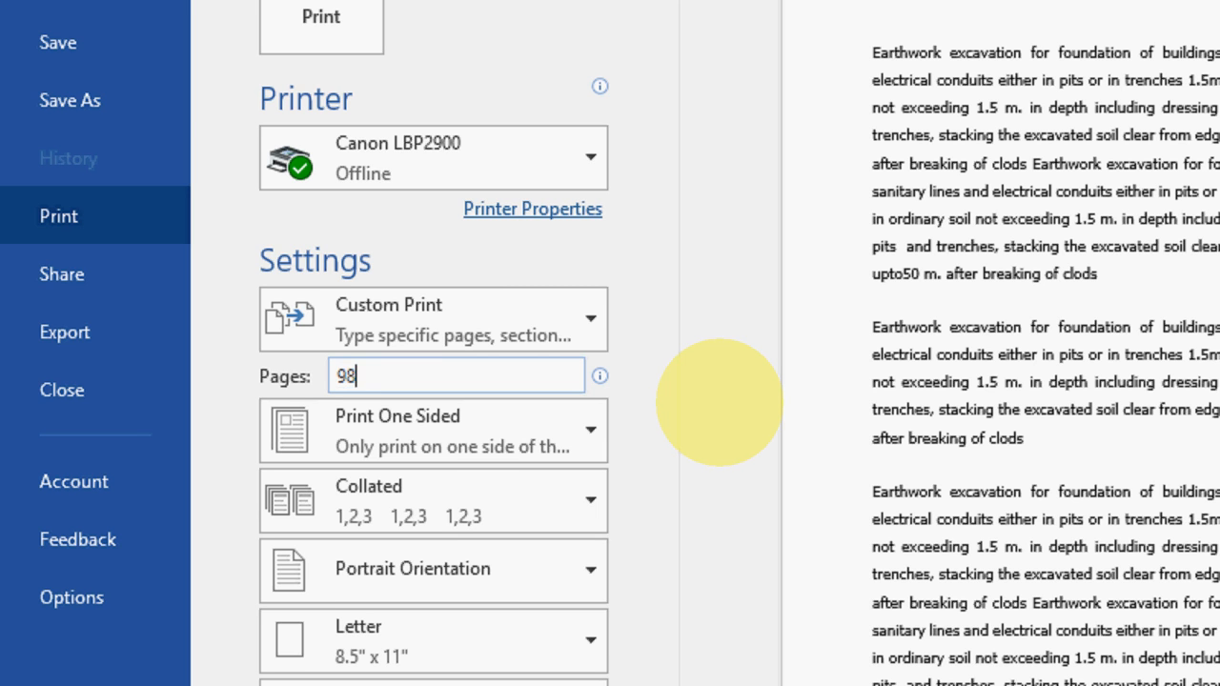
type(",")
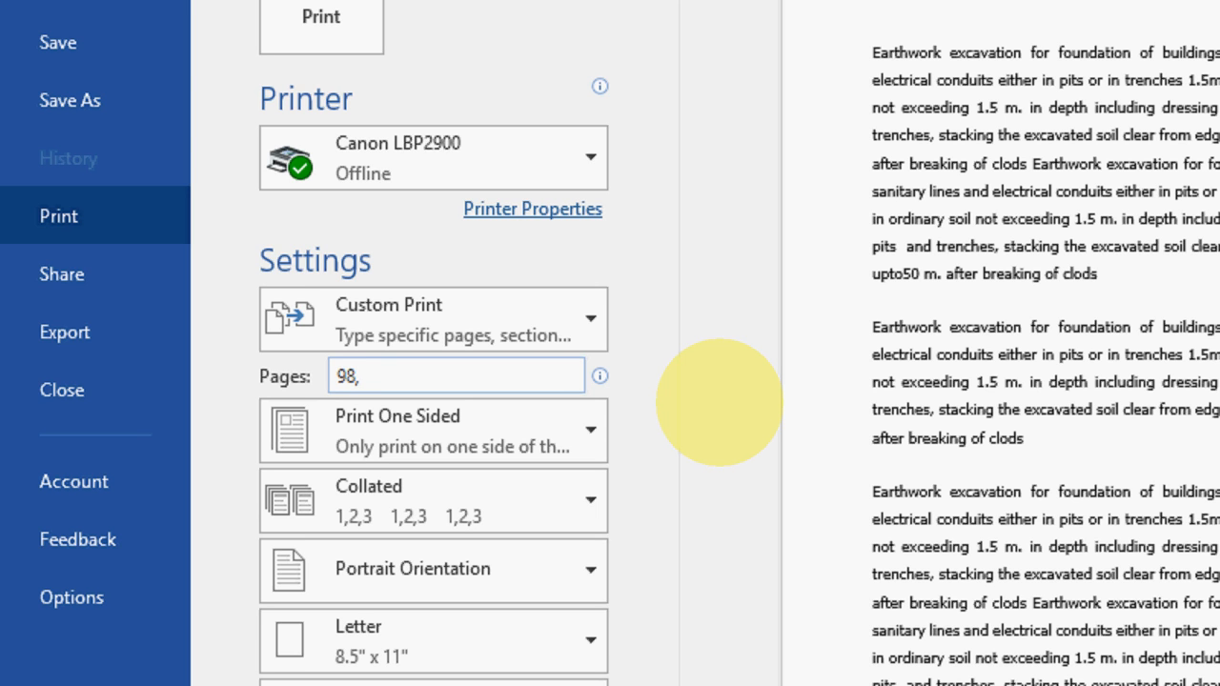
type("102")
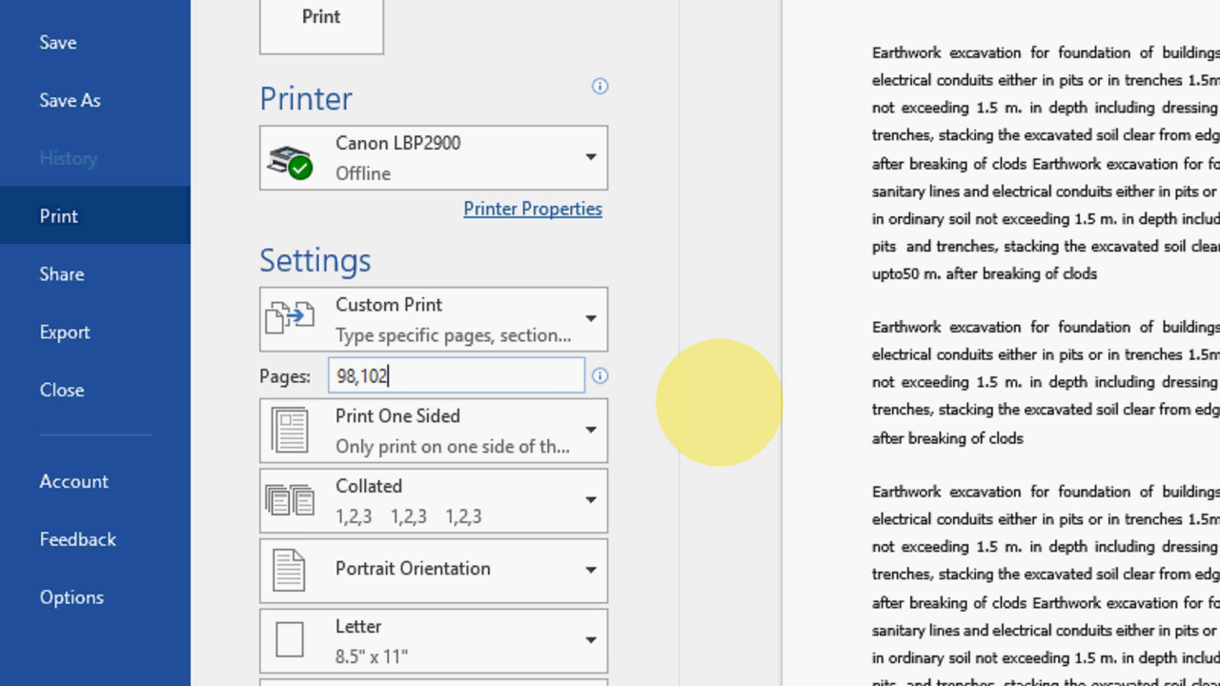
type(",")
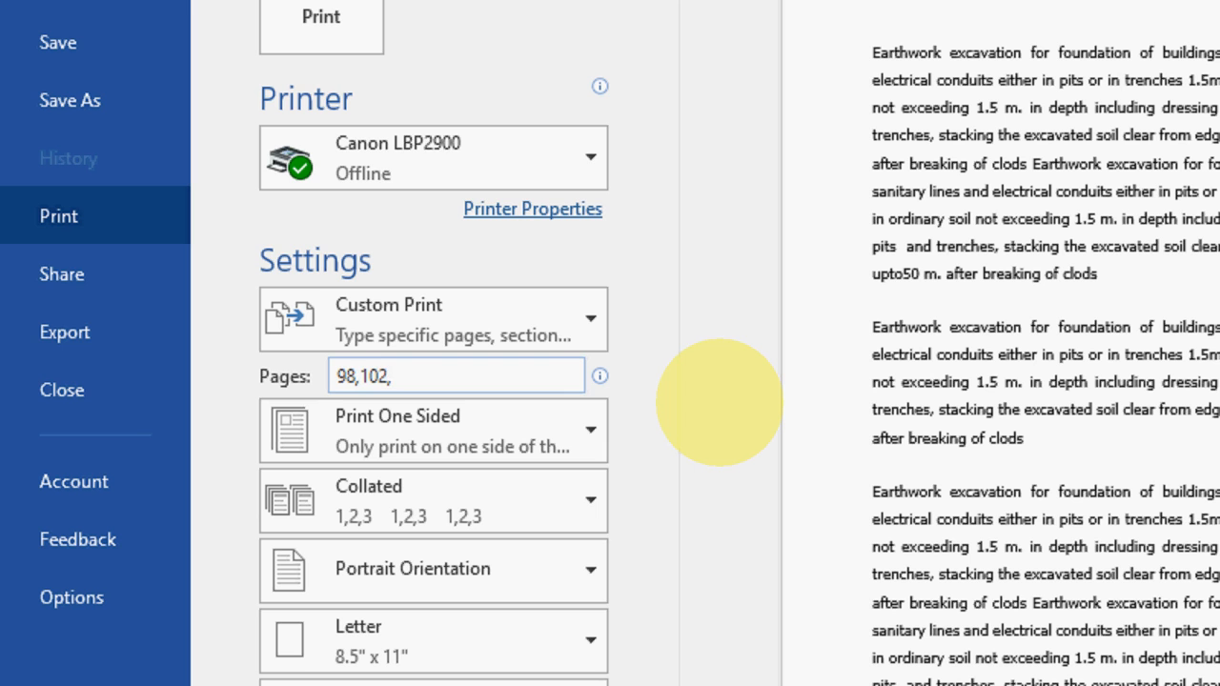
type("140")
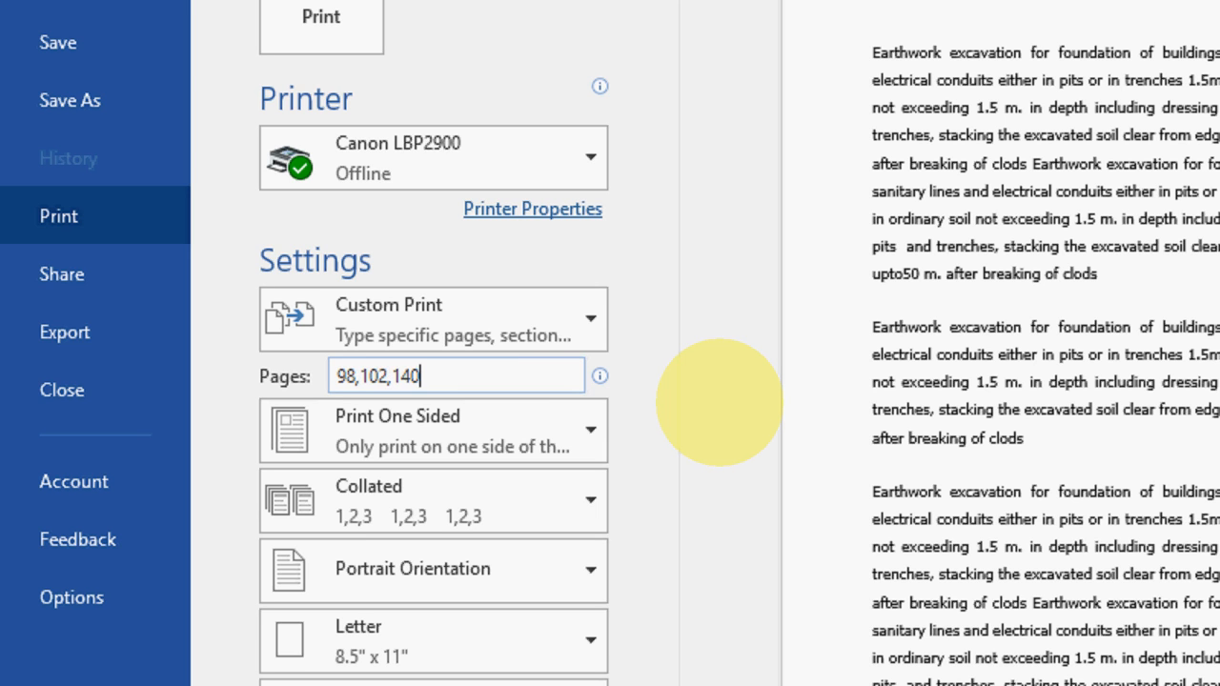
type("-1")
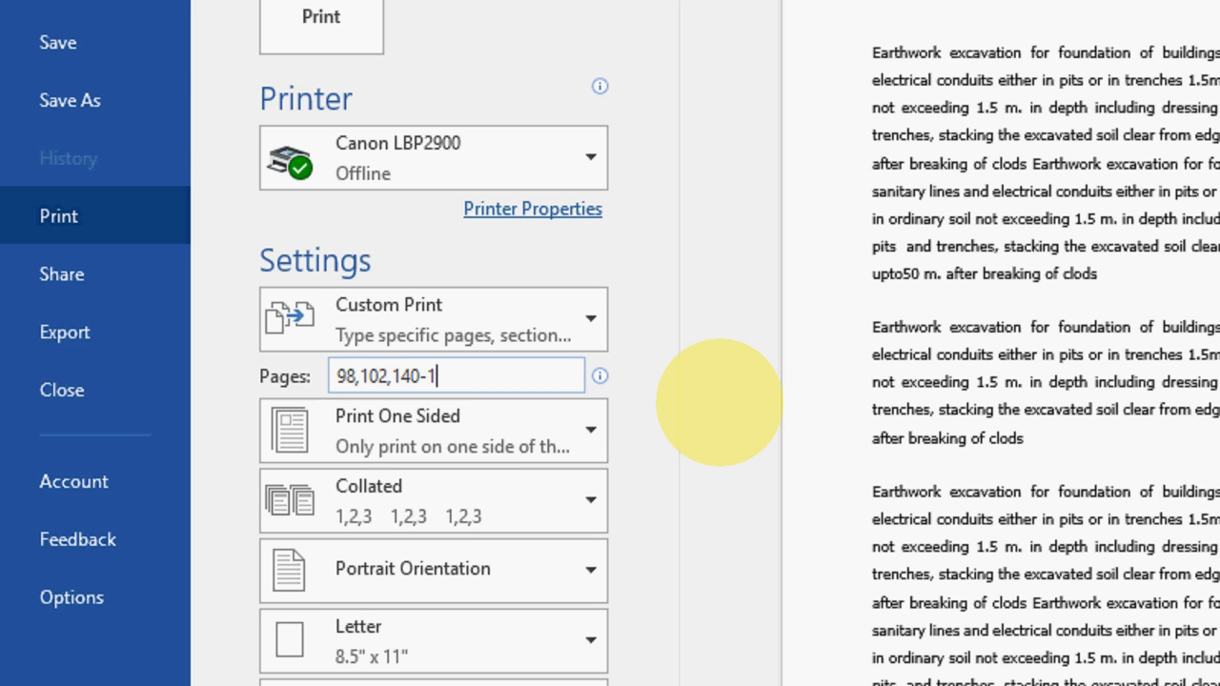
type("68")
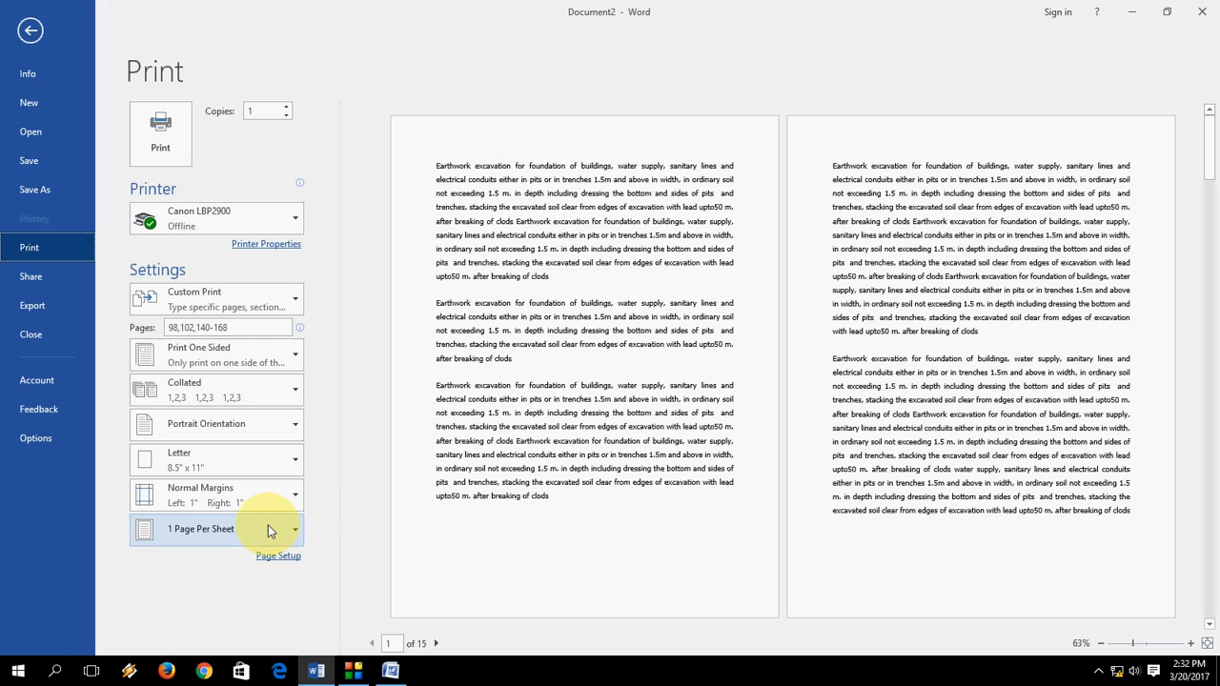
Switch the setting back to Print All Pages and reopen the page-range options list
left_click(216, 299)
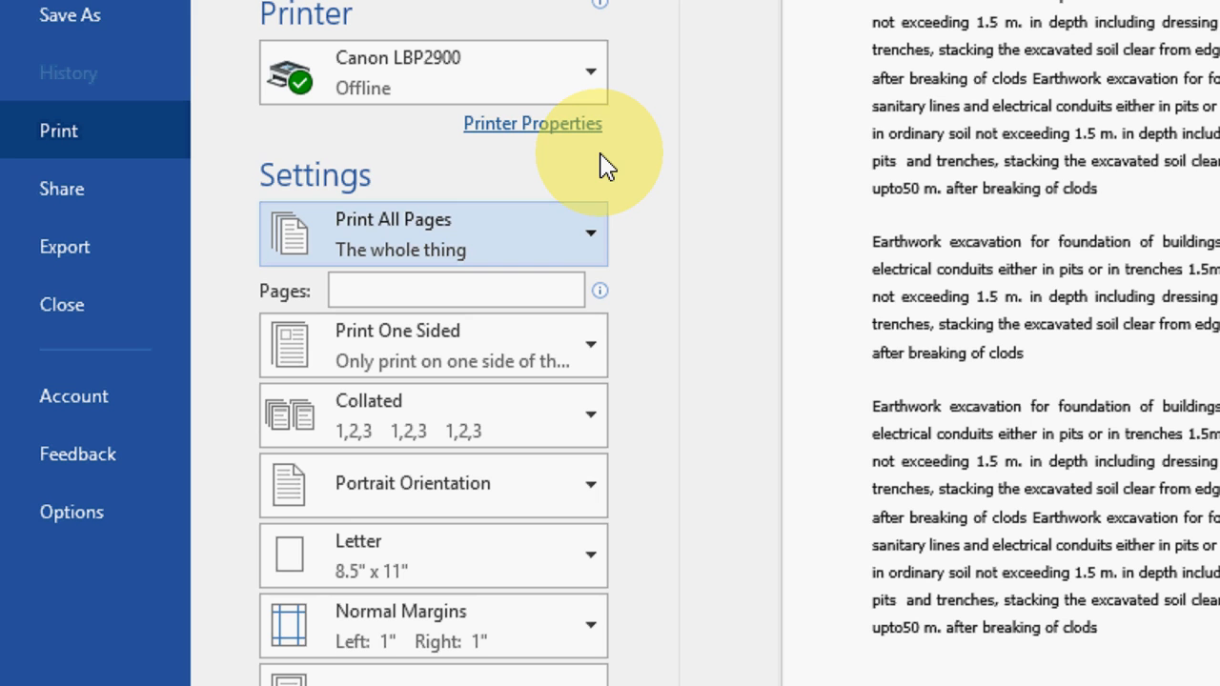
mouse_move(568, 265)
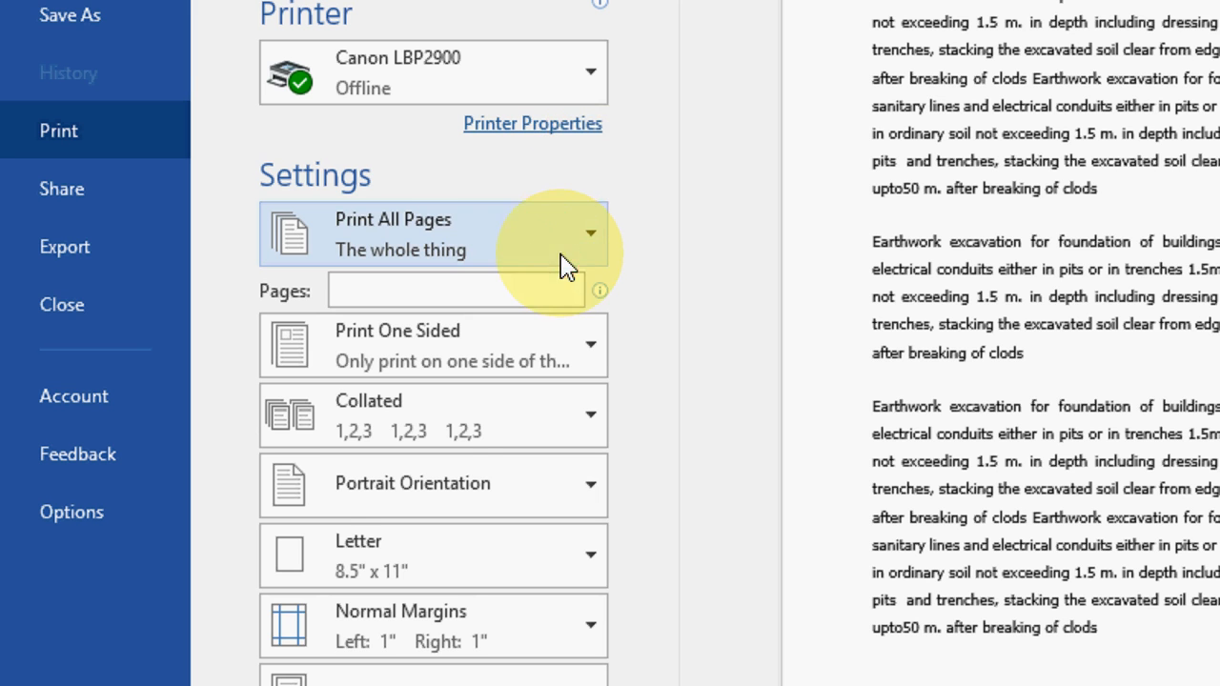
left_click(590, 234)
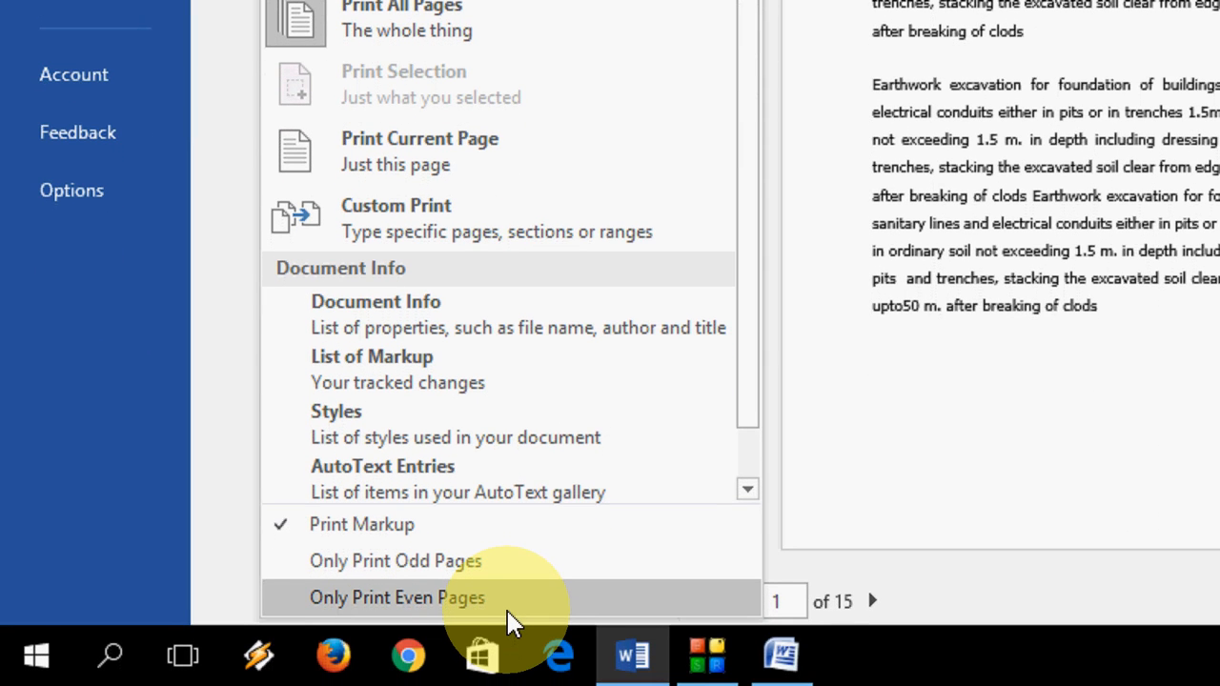
mouse_move(472, 615)
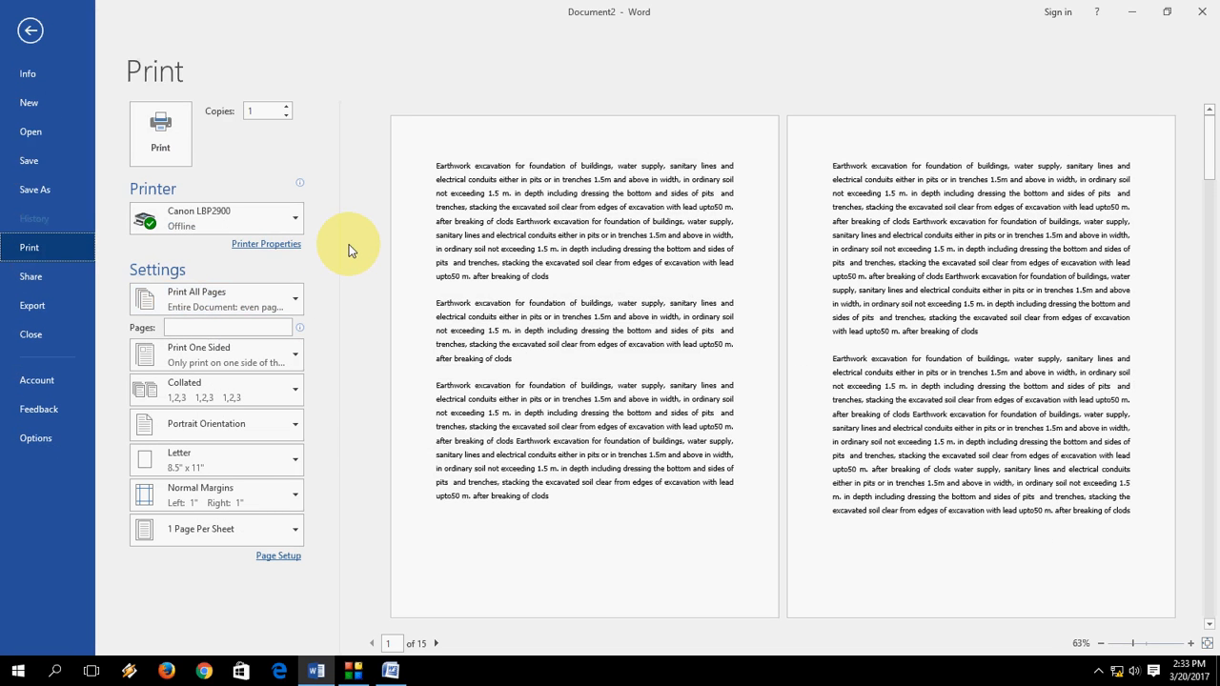
In Word 2007's Document1, enter page range 1,5,8,10-15 in Print, then cancel
left_click(29, 30)
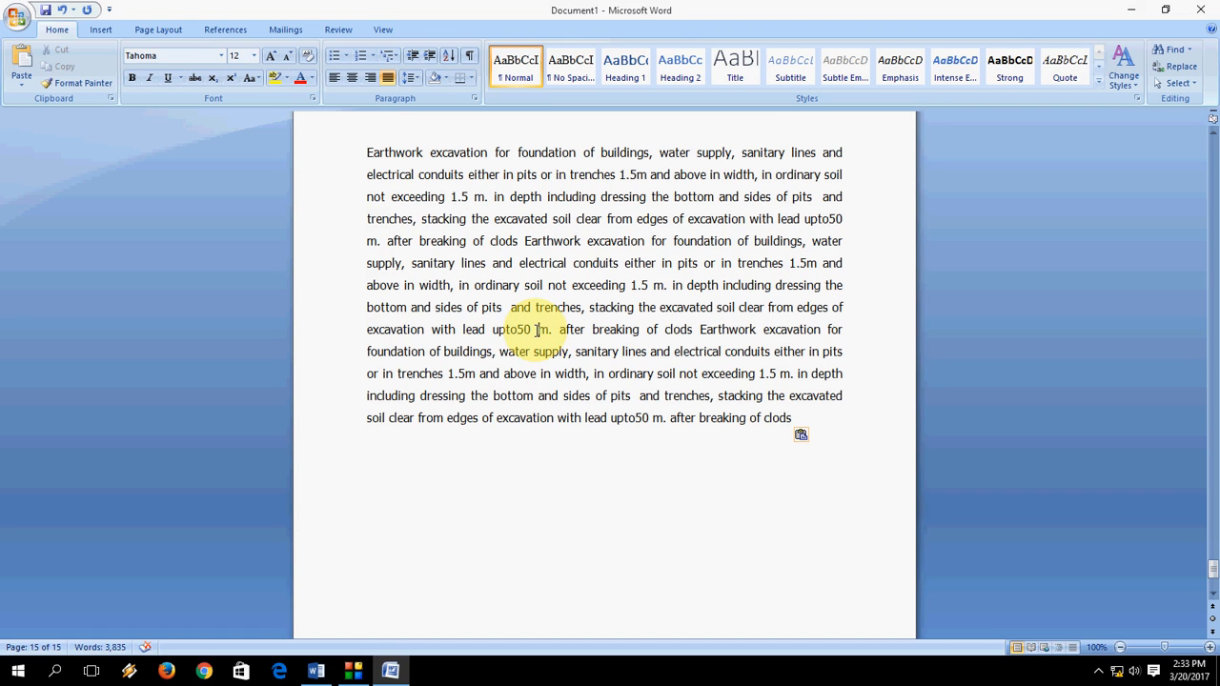
key("ctrl+p")
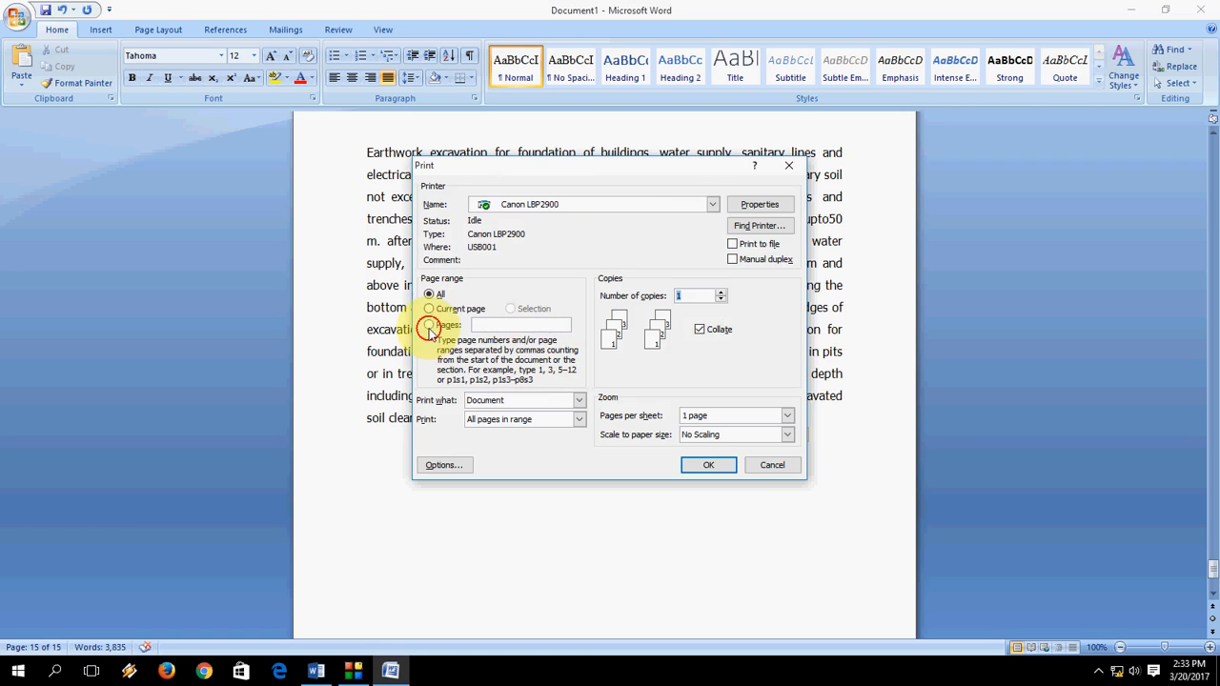
left_click(430, 325)
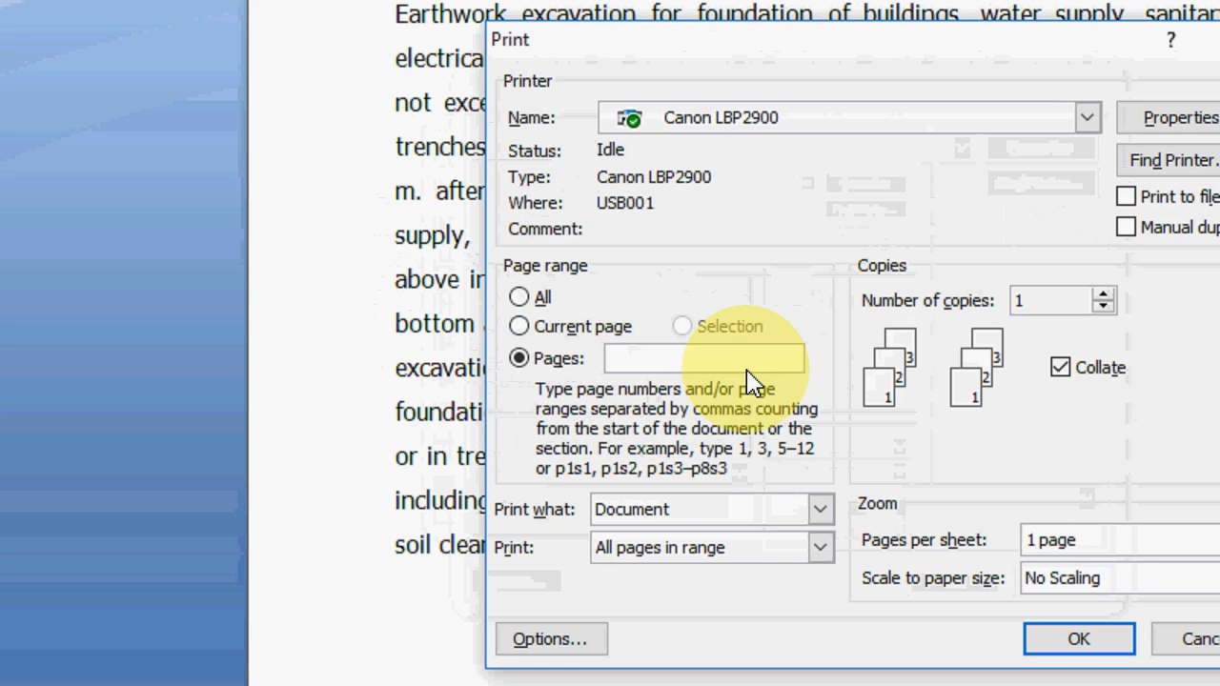
type("1,5")
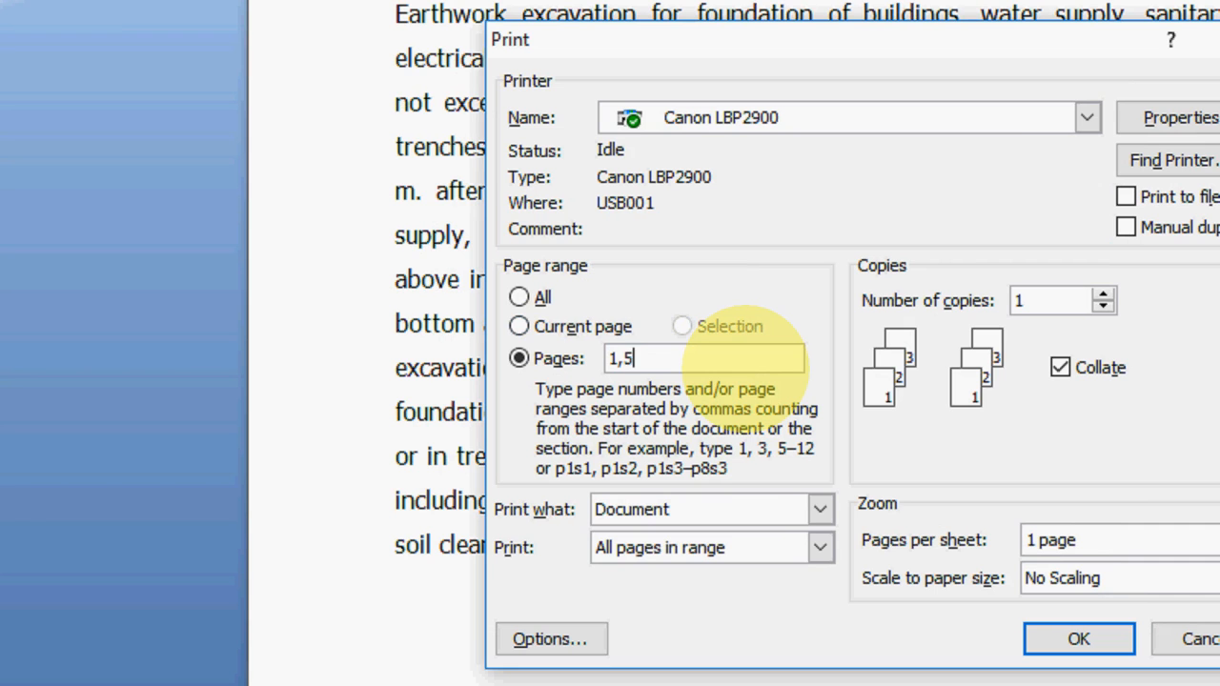
type(",8,10-15")
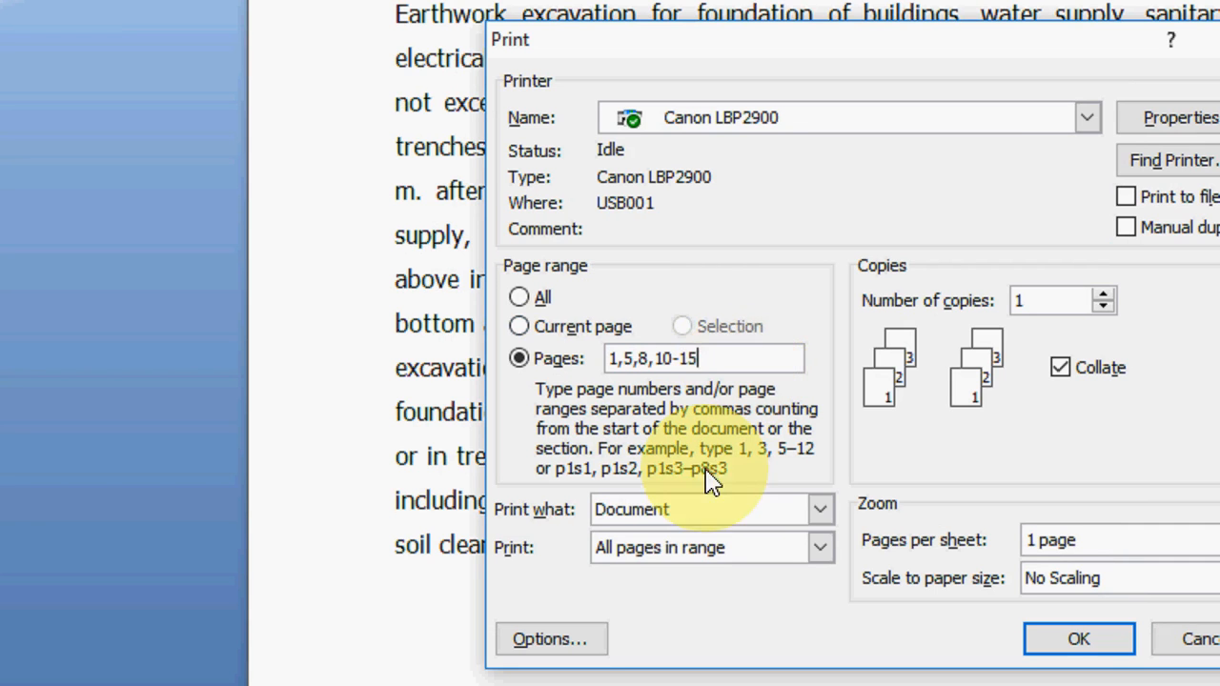
left_click(819, 523)
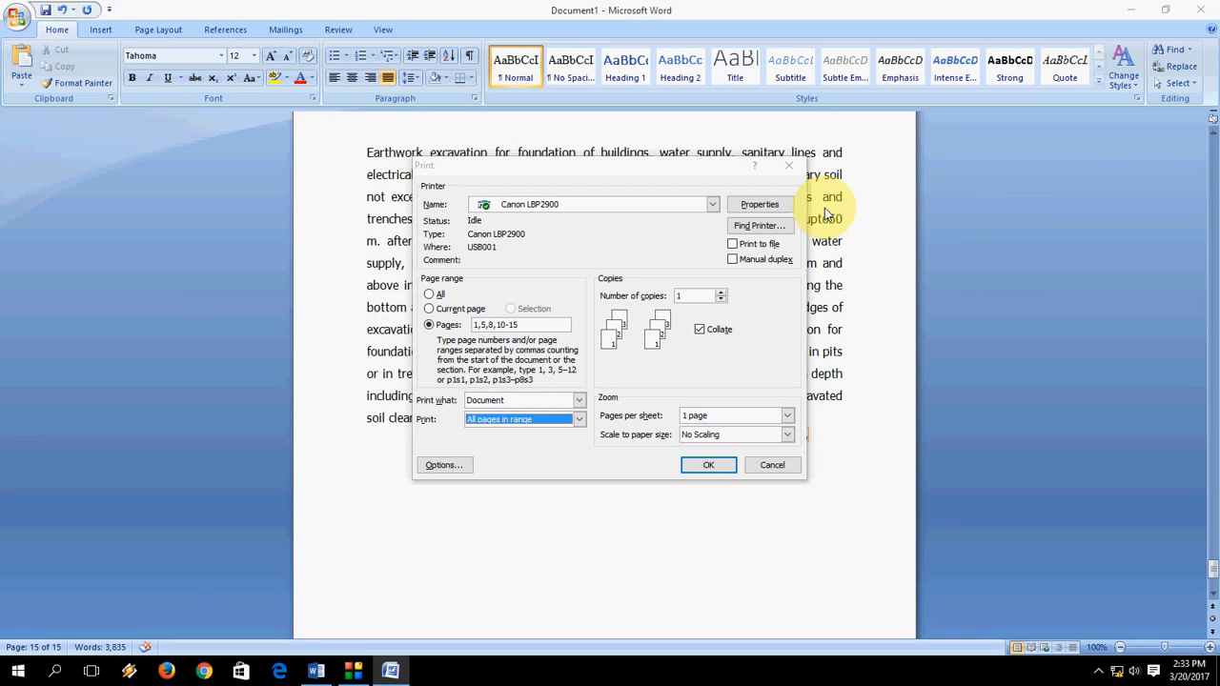
mouse_move(673, 267)
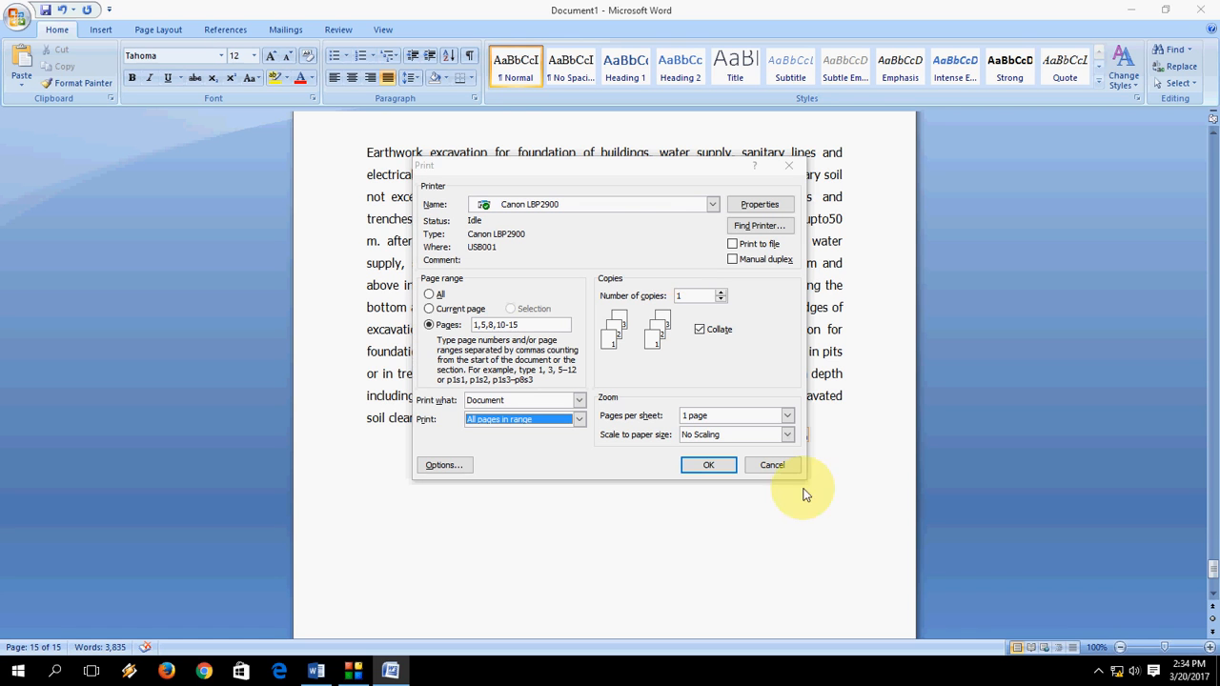
left_click(772, 465)
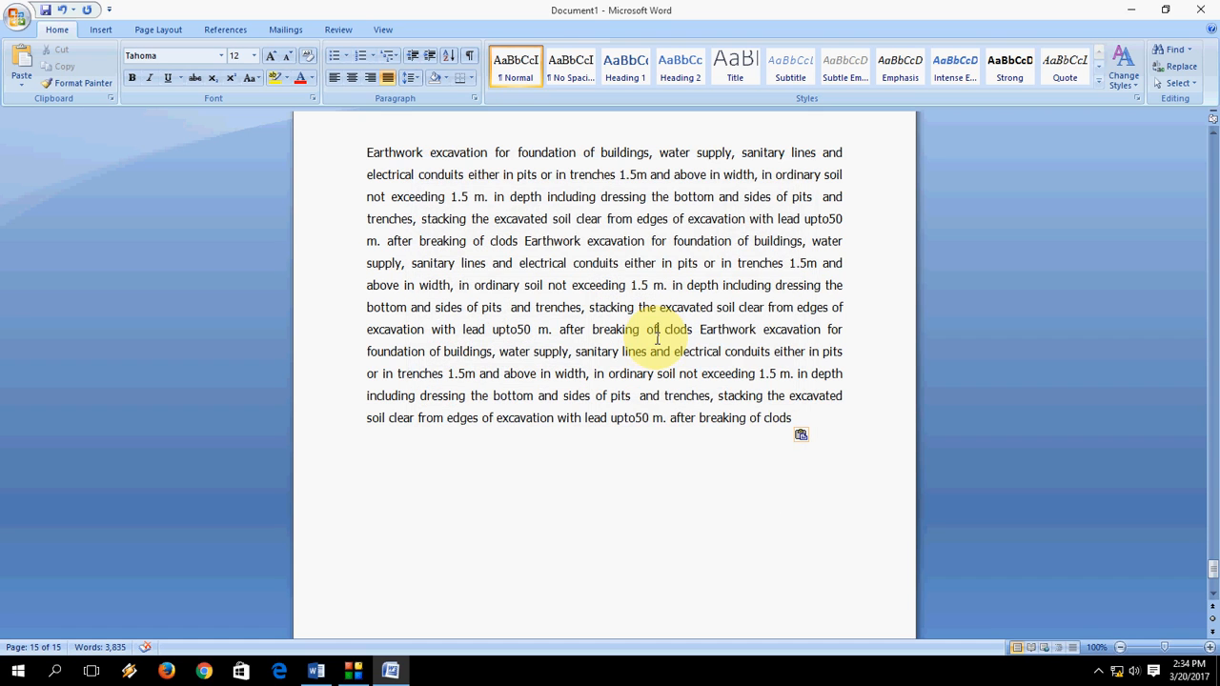